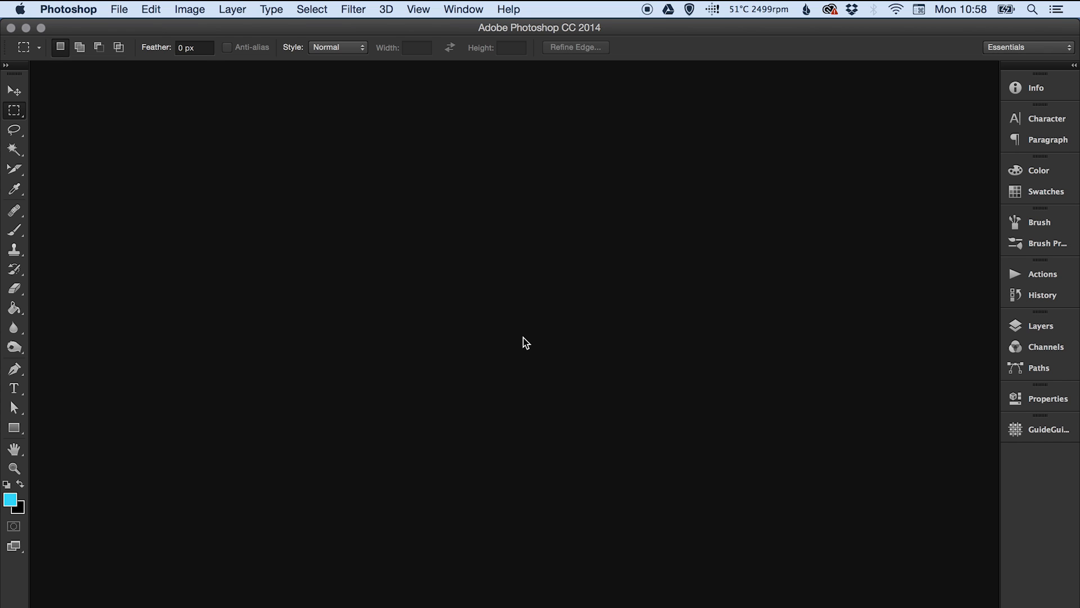
mouse_move(390, 472)
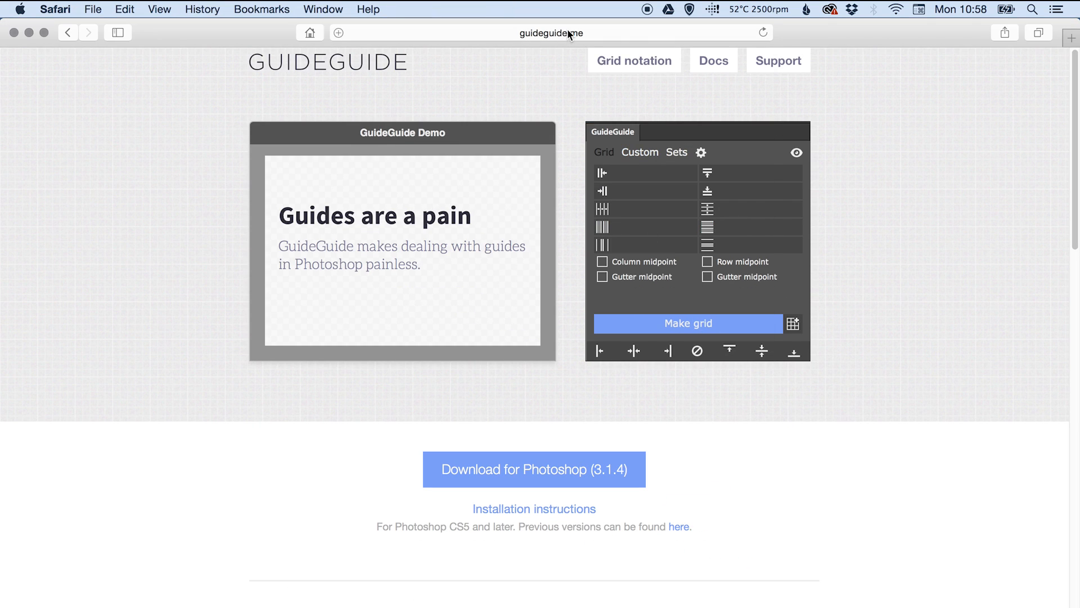
- Review the guideguide.me page's grid notation and saved-sets features in Safari
left_click(551, 33)
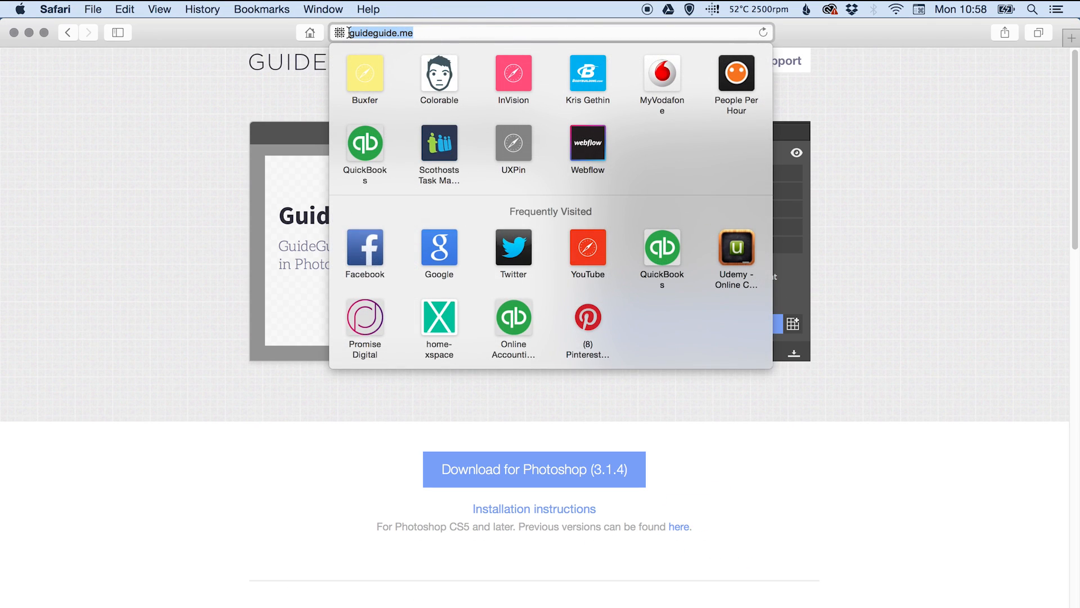
mouse_move(930, 195)
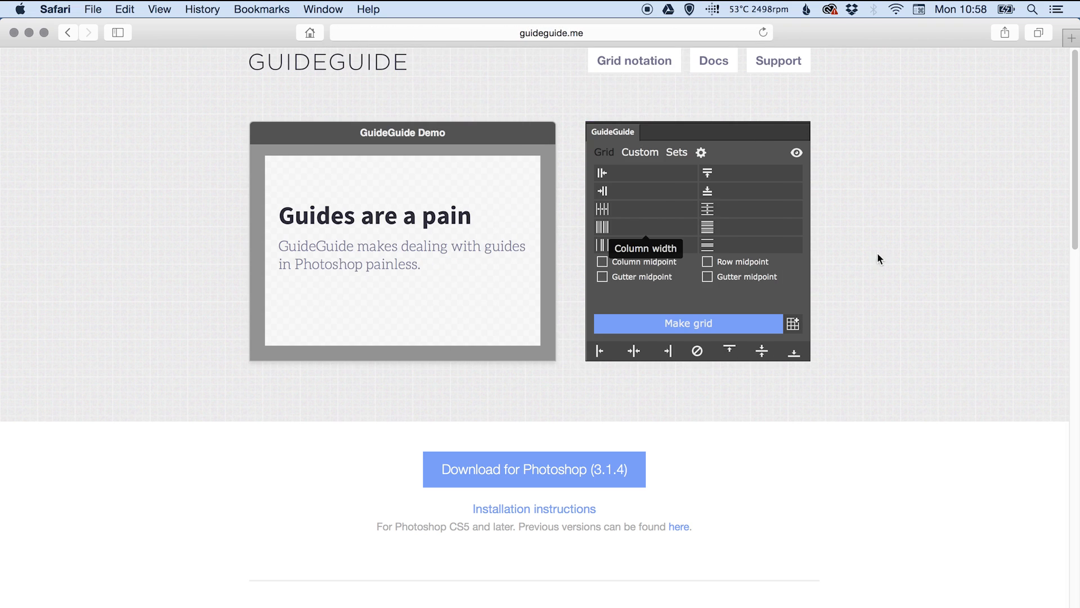
mouse_move(518, 131)
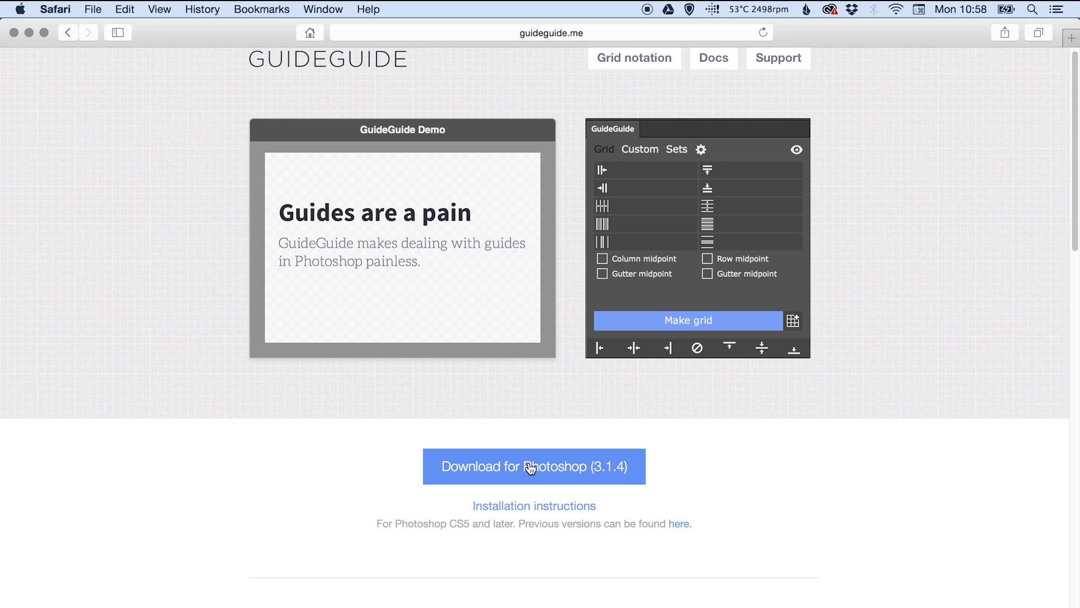
mouse_move(541, 493)
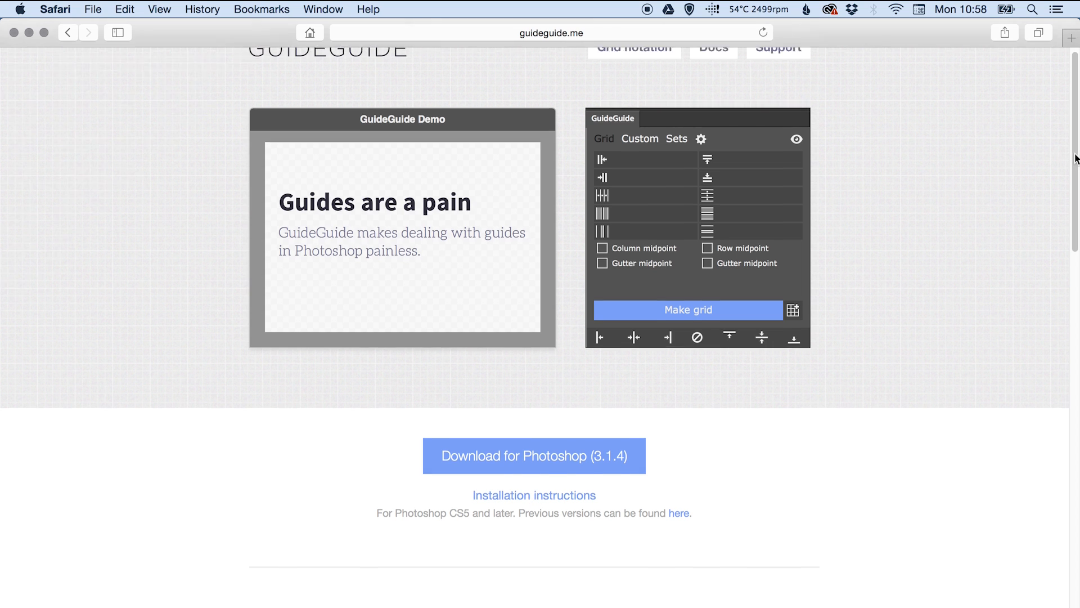
scroll("down", 3)
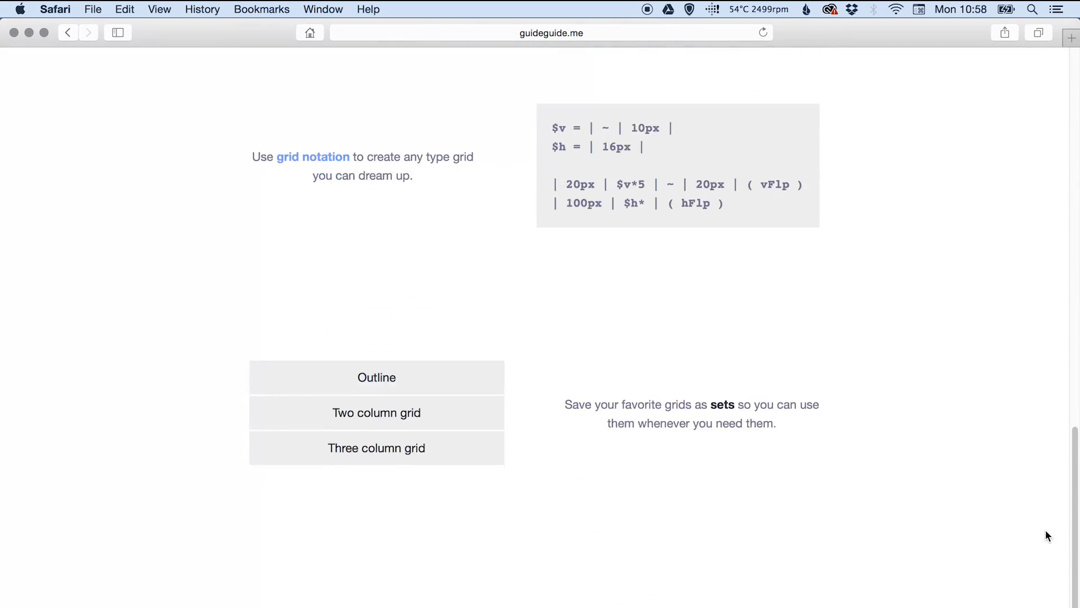
scroll("up", 3)
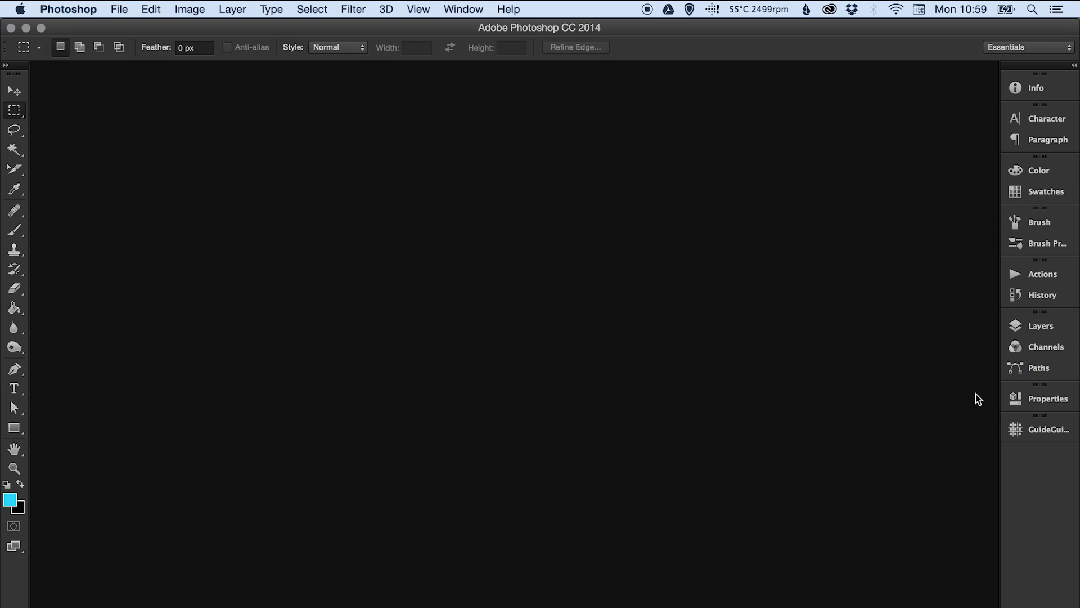
mouse_move(1044, 429)
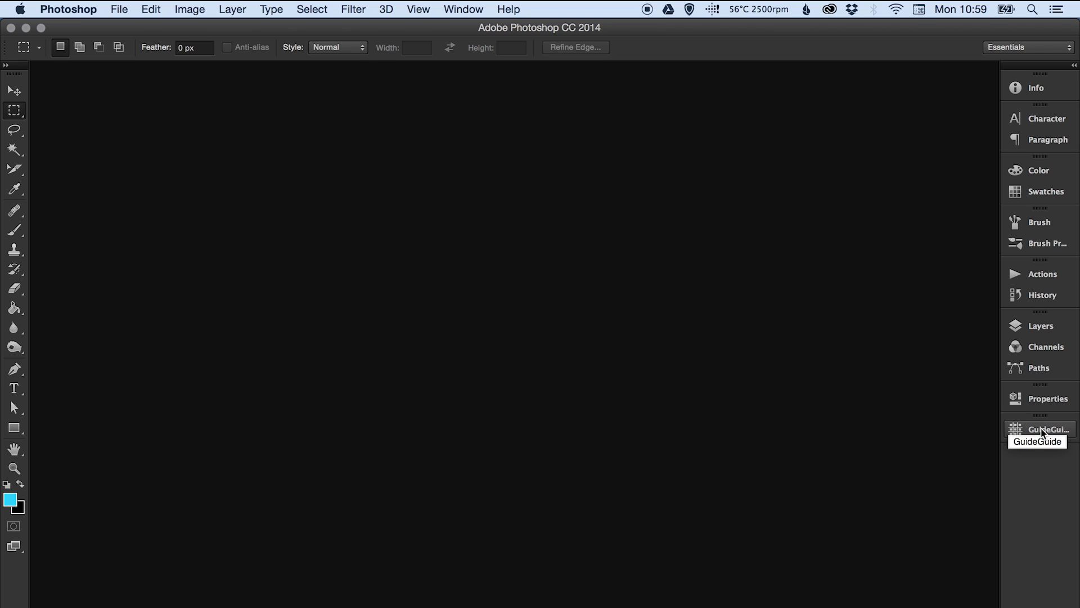
- Expand the GuideGuide panel from the dock and reach for File to start a document
left_click(1045, 429)
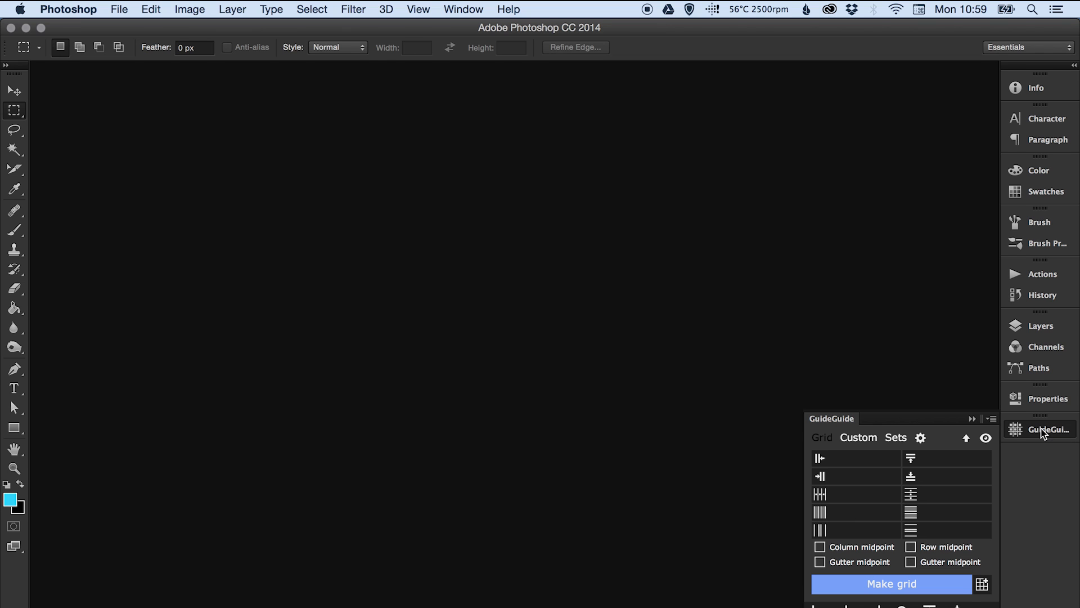
mouse_move(884, 507)
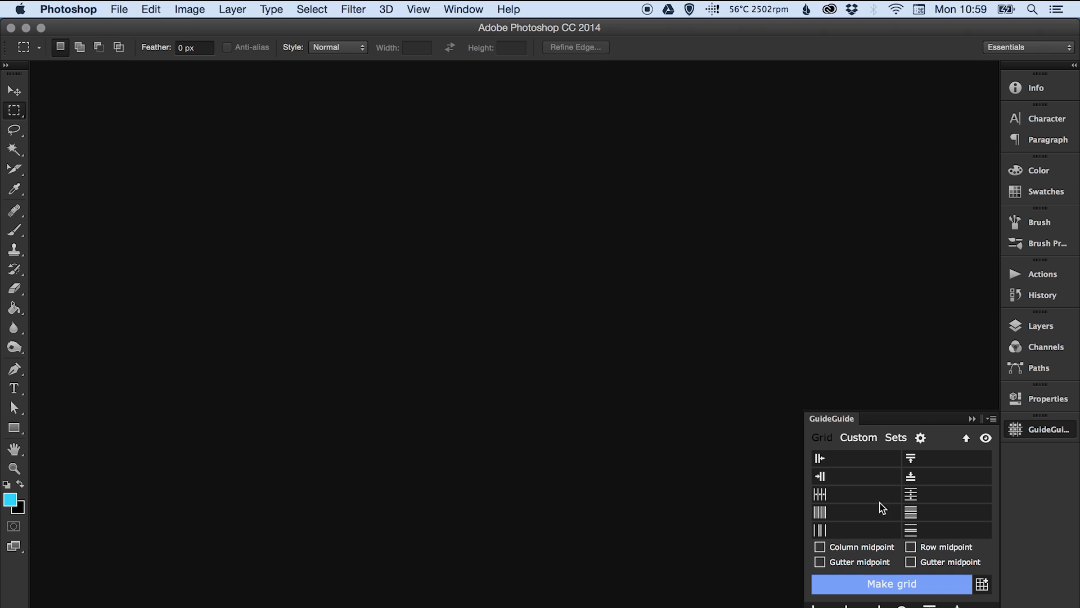
mouse_move(827, 478)
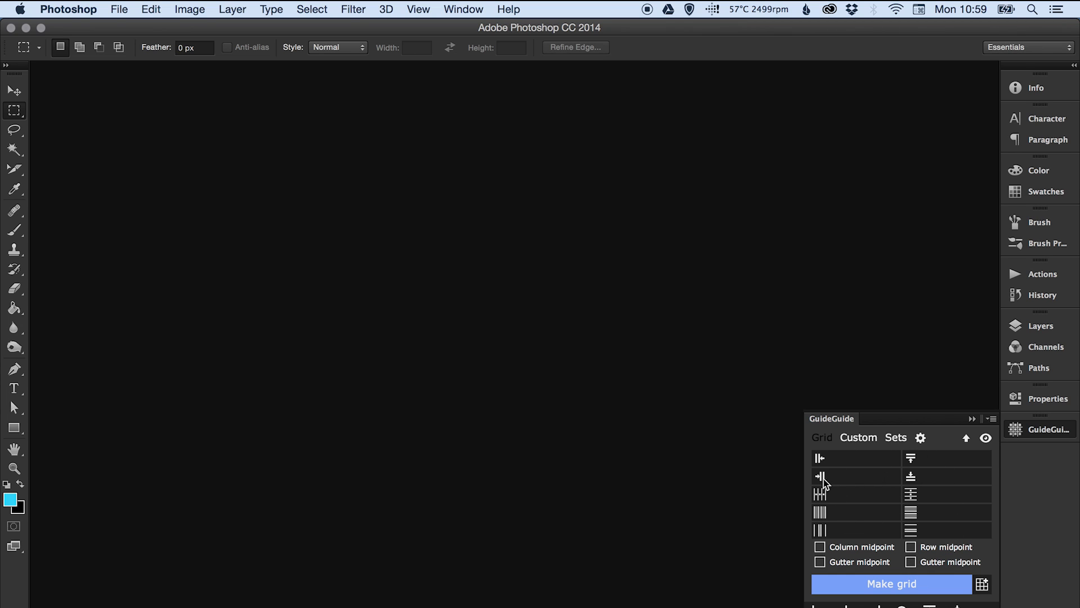
mouse_move(849, 497)
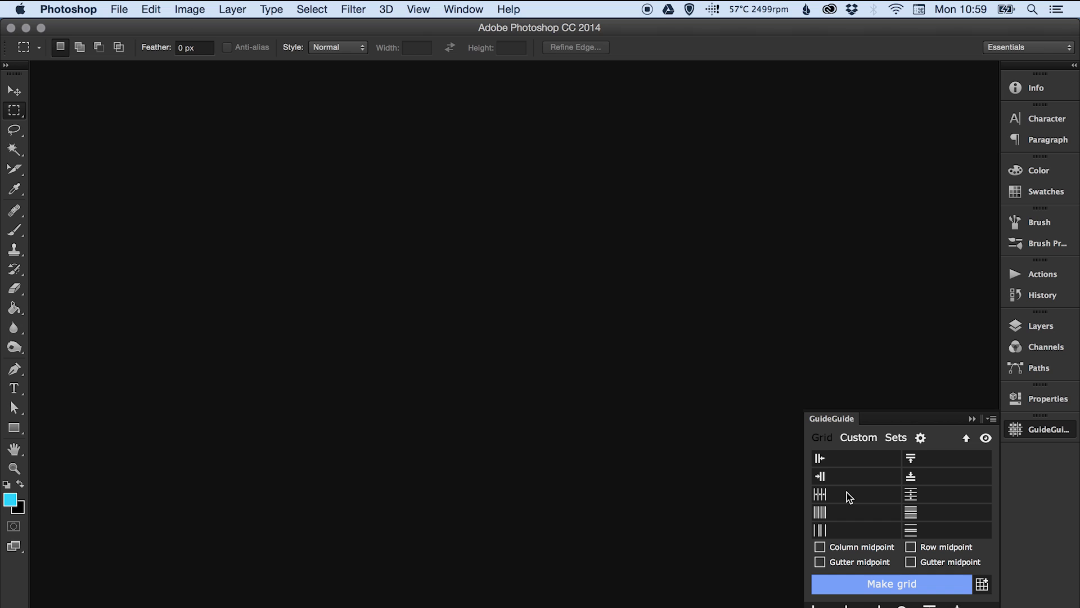
mouse_move(865, 498)
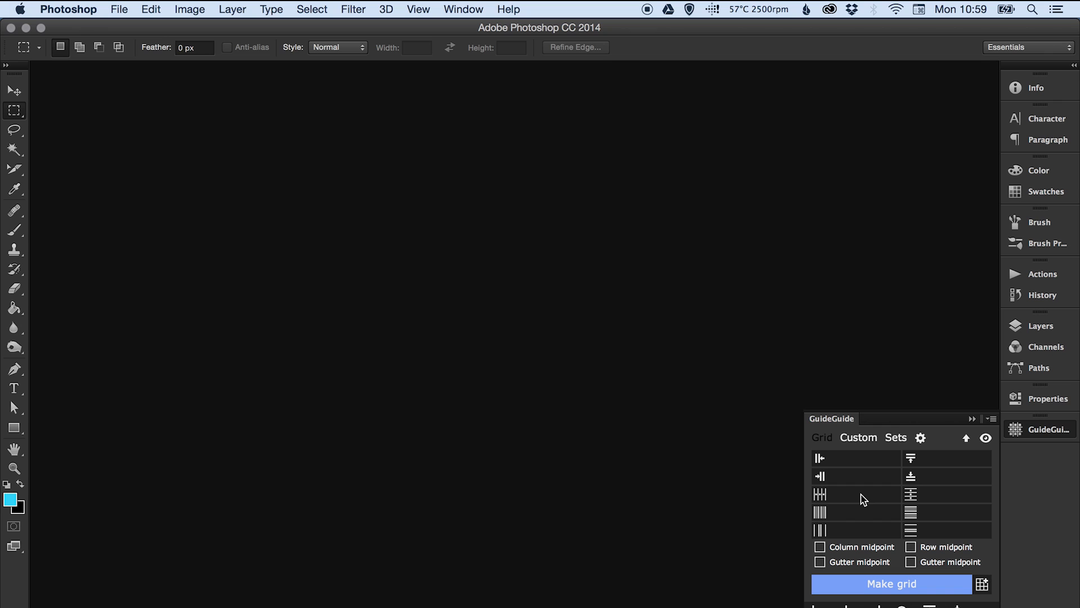
left_click(118, 9)
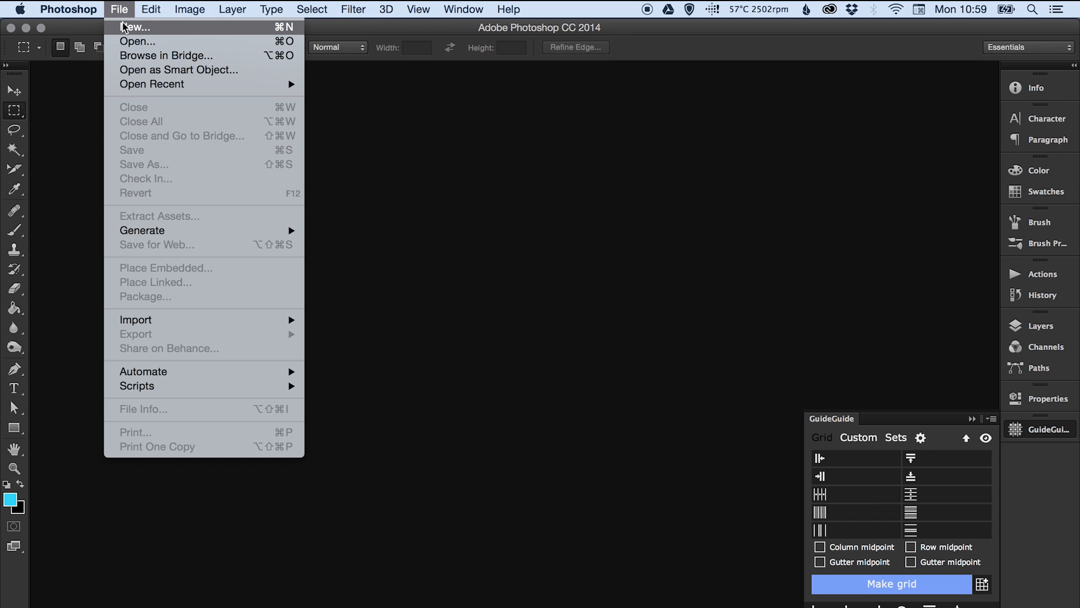
- Fill the New document dialog with width 1170 px and height 2000 px
left_click(136, 27)
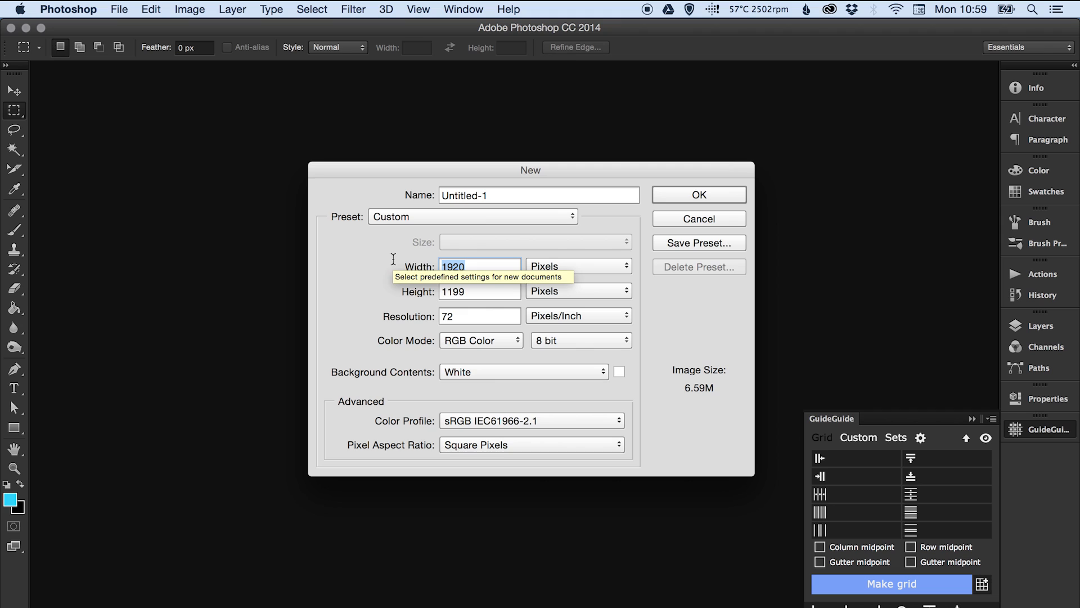
type("11")
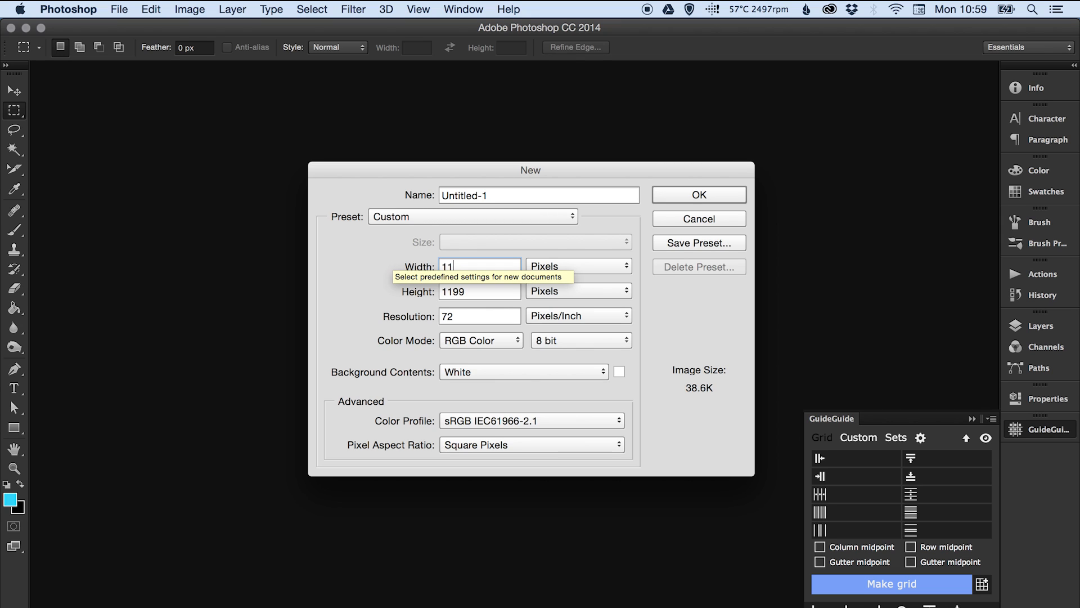
type("70")
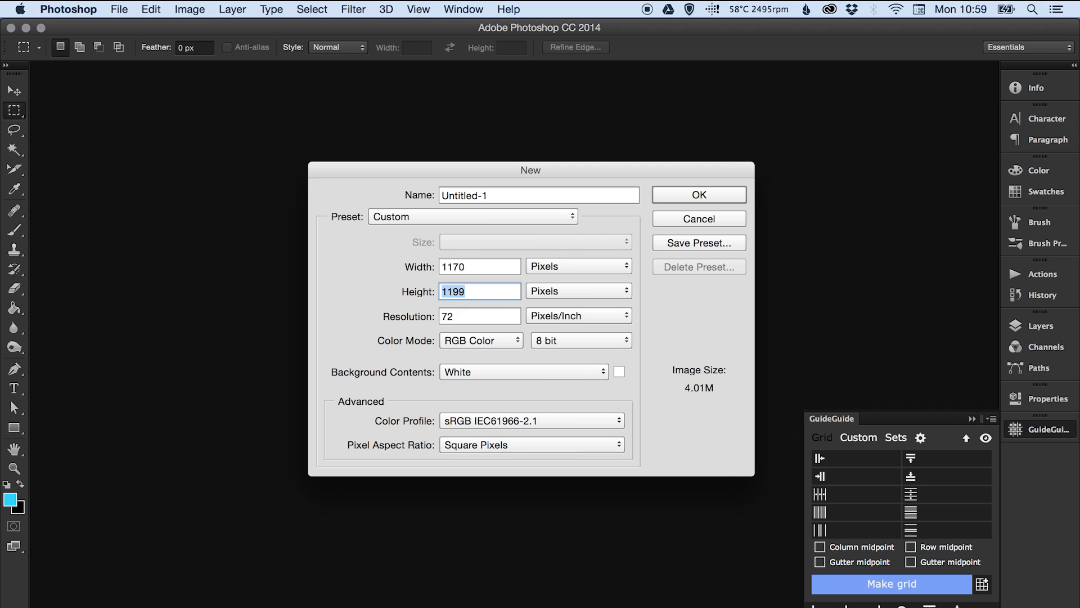
type("2000")
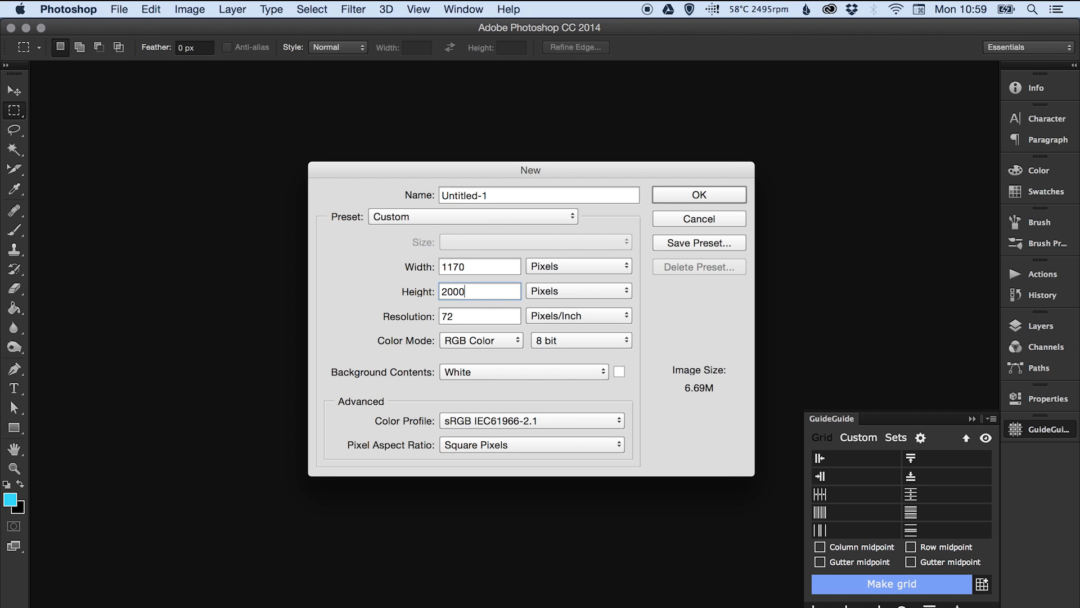
left_click(480, 266)
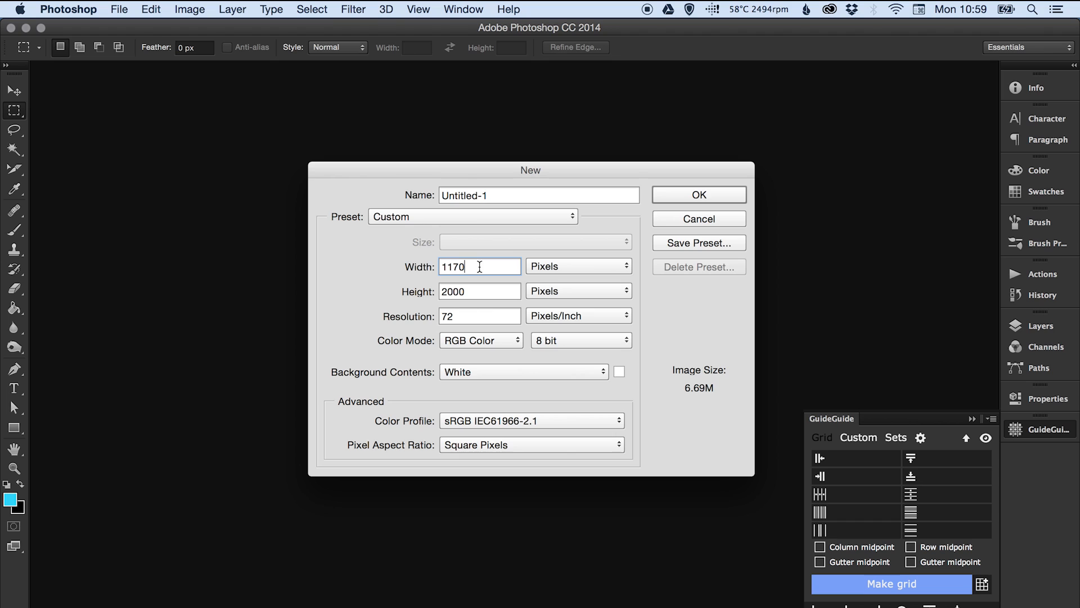
mouse_move(480, 267)
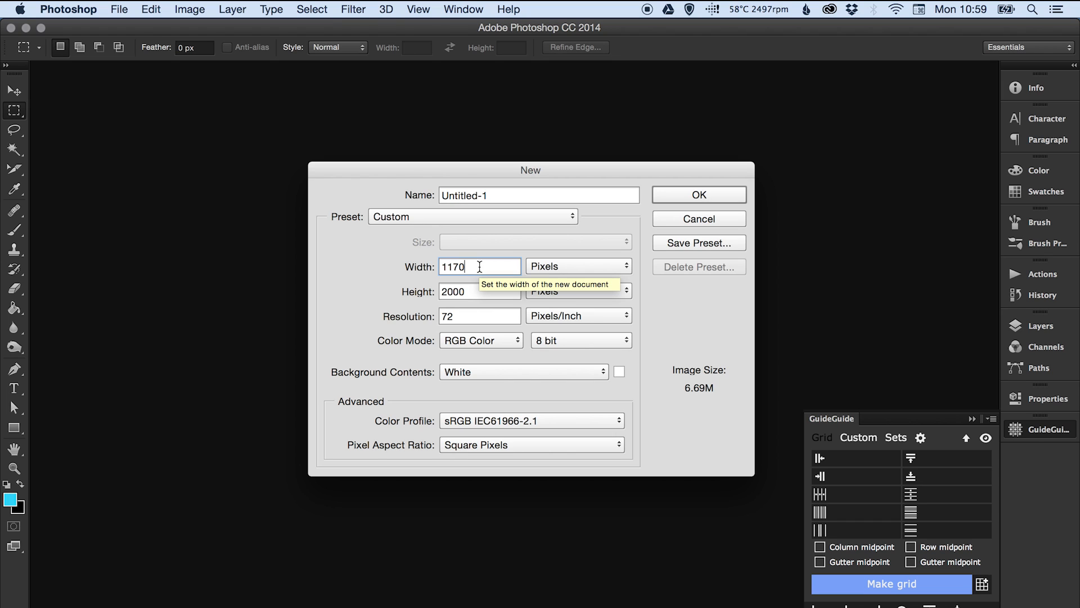
mouse_move(480, 267)
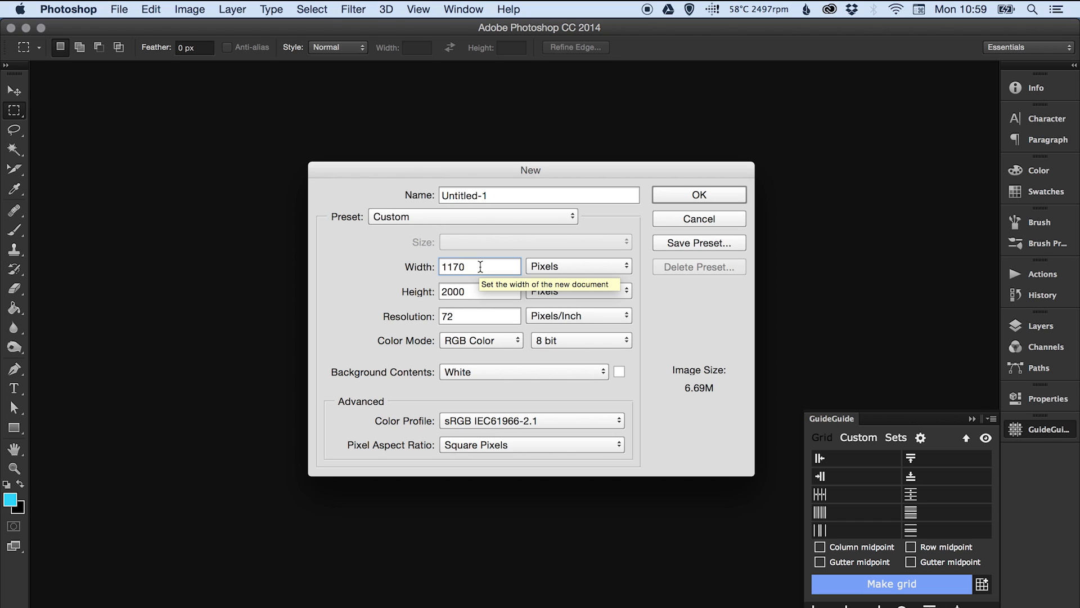
mouse_move(502, 255)
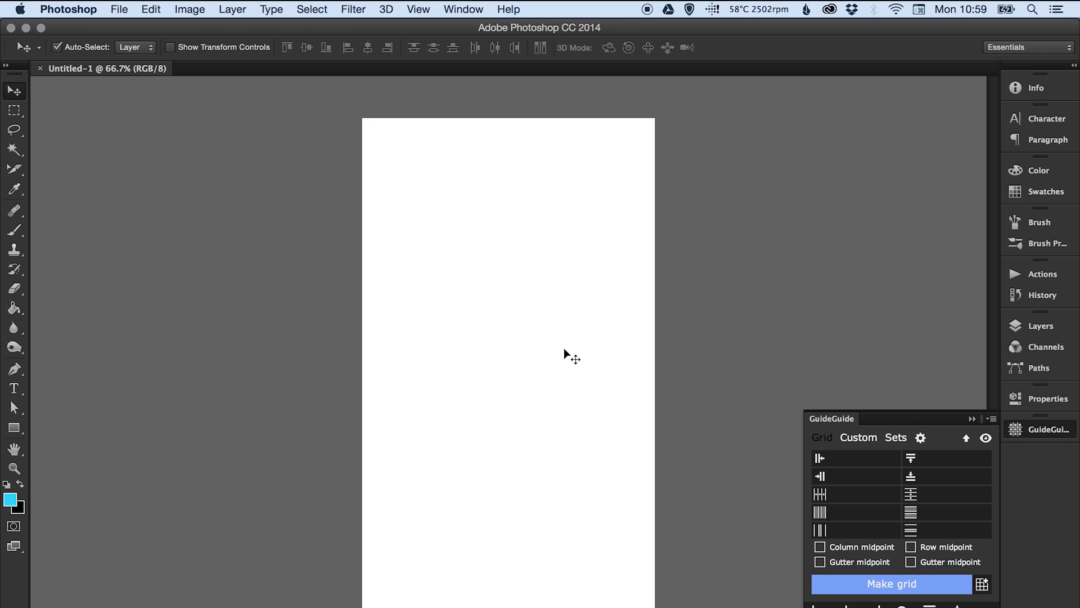
mouse_move(822, 496)
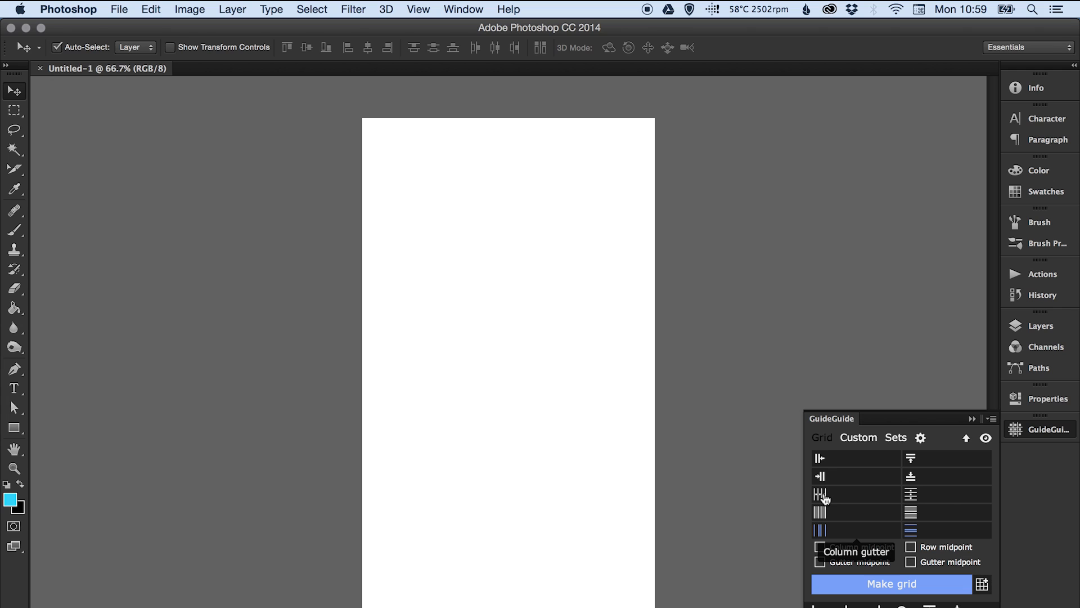
mouse_move(825, 516)
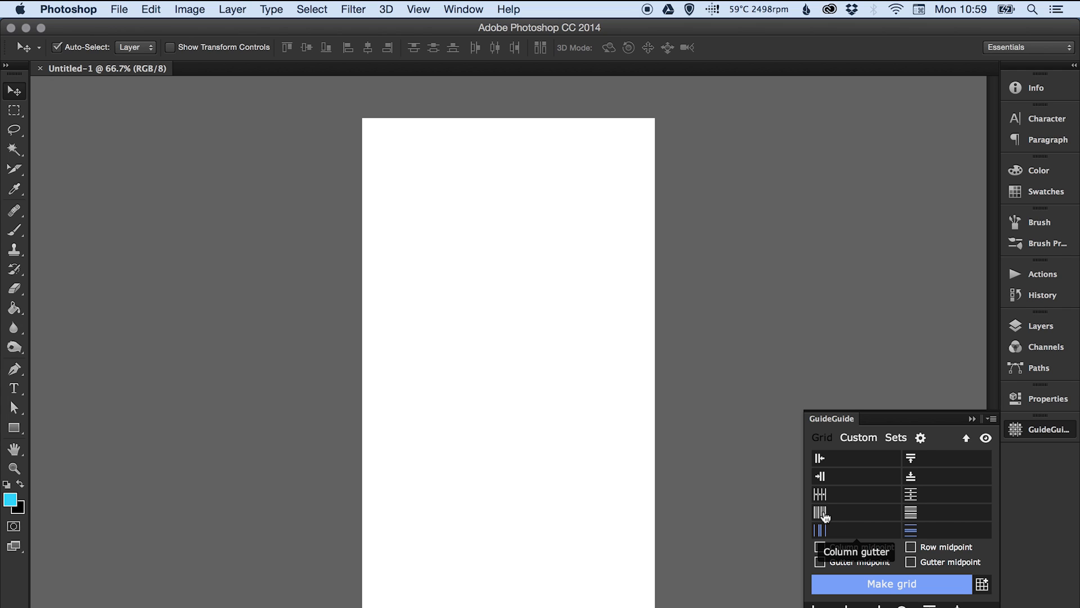
- Enter 12 as the GuideGuide column count and make the guides on the canvas
left_click(854, 494)
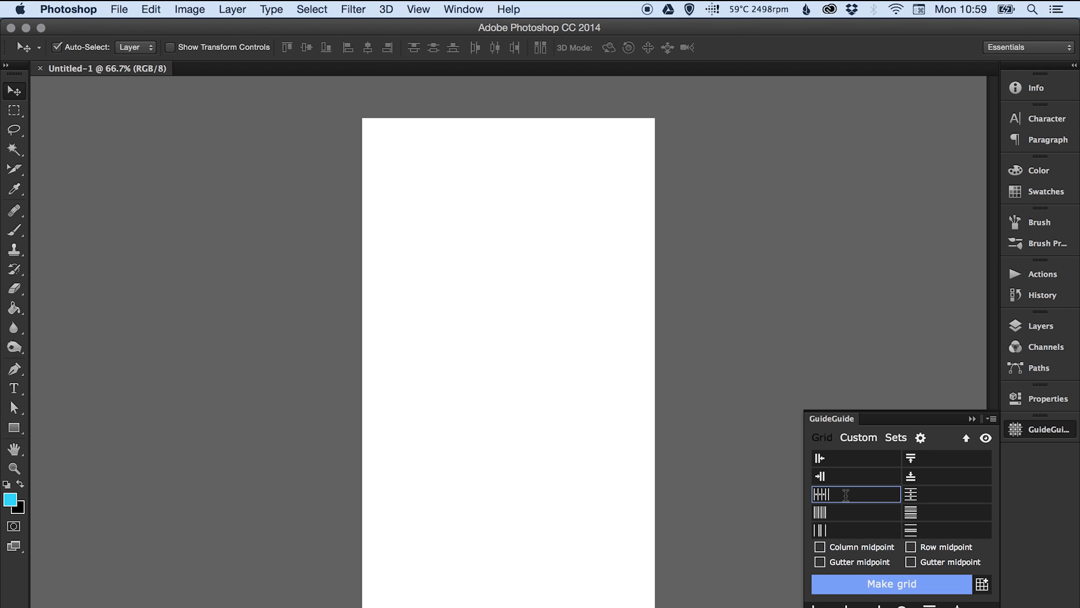
mouse_move(846, 494)
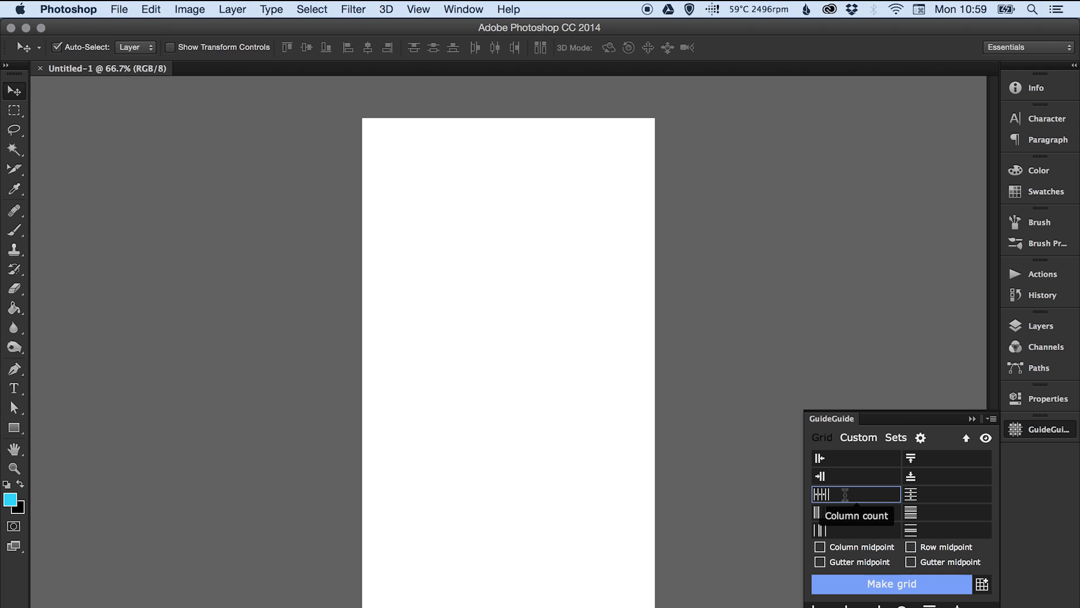
mouse_move(821, 477)
type("12")
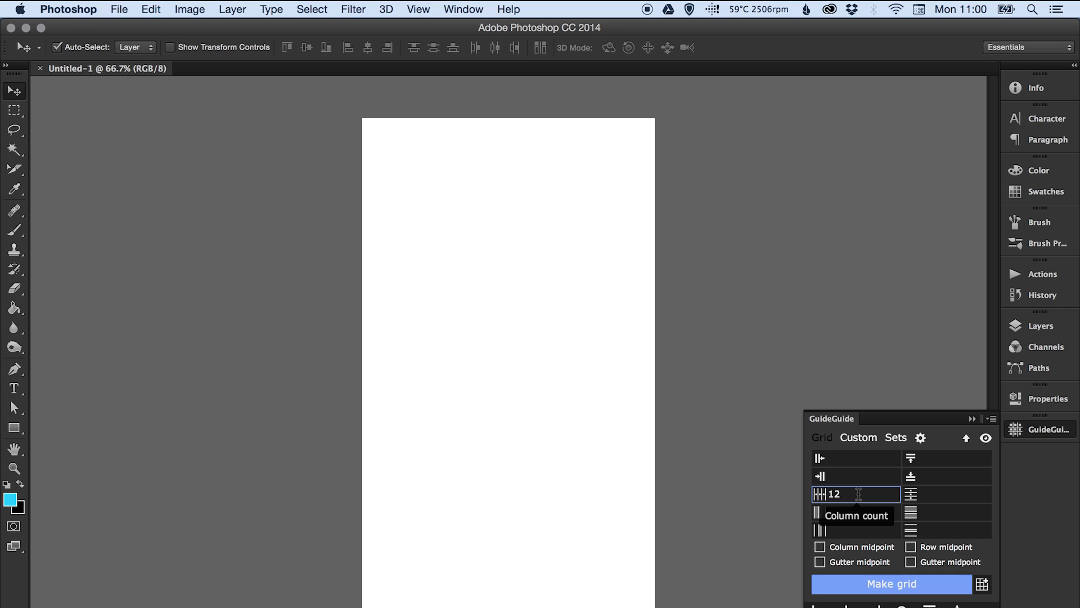
left_click(892, 584)
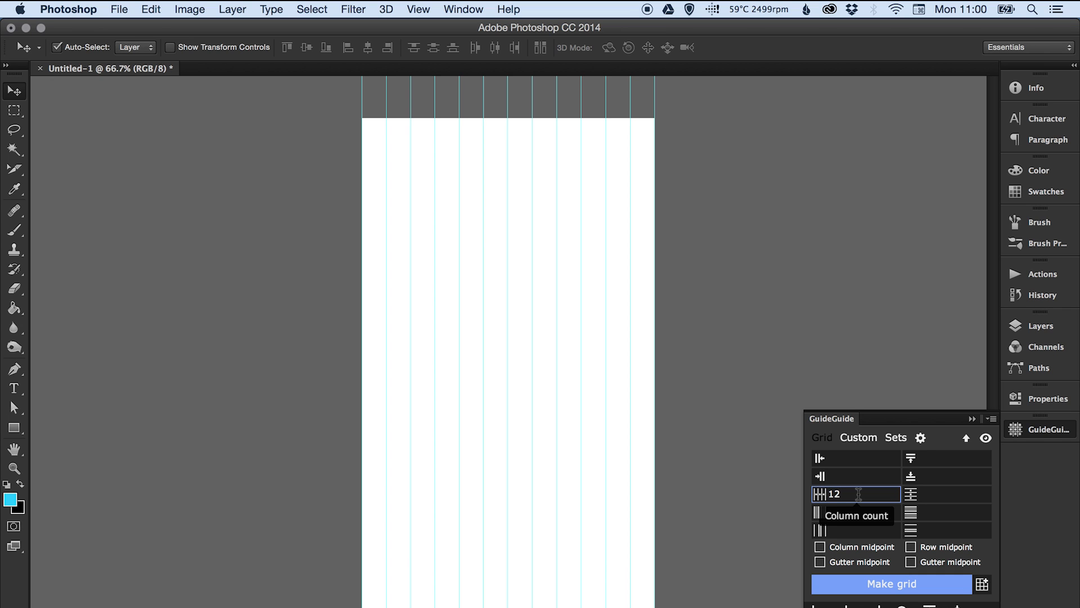
mouse_move(843, 511)
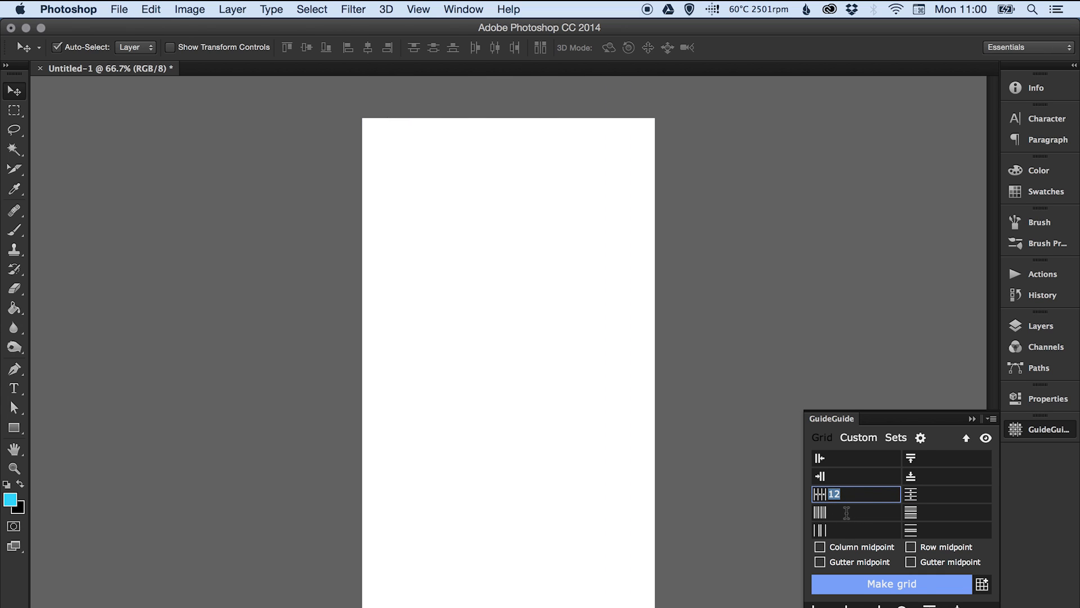
- Make the grid with 70 px column width and 30 px gutters
left_click(855, 512)
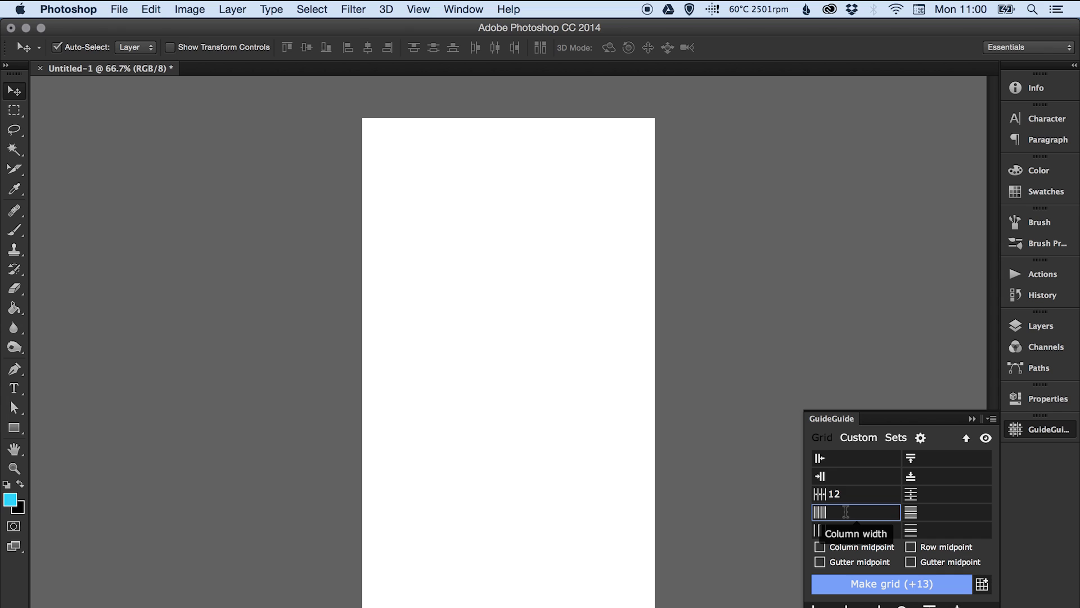
type("70px")
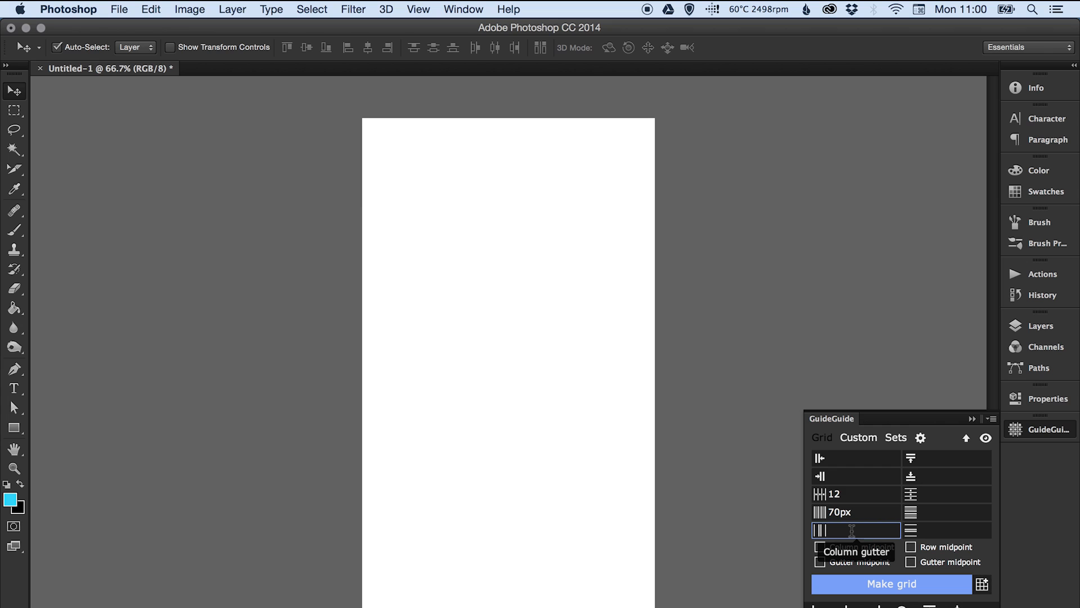
type("30px")
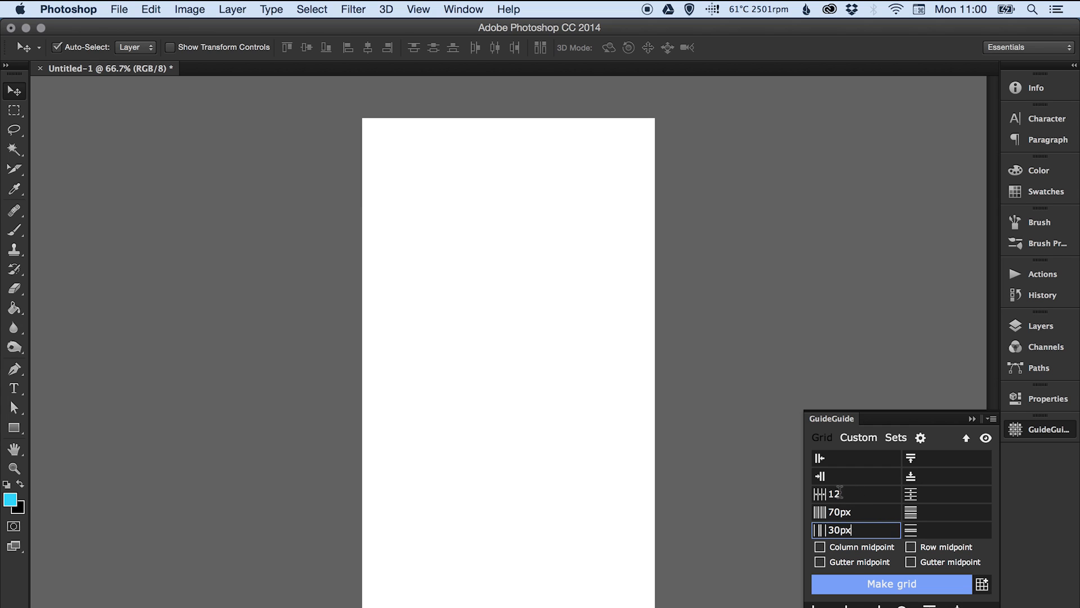
mouse_move(871, 559)
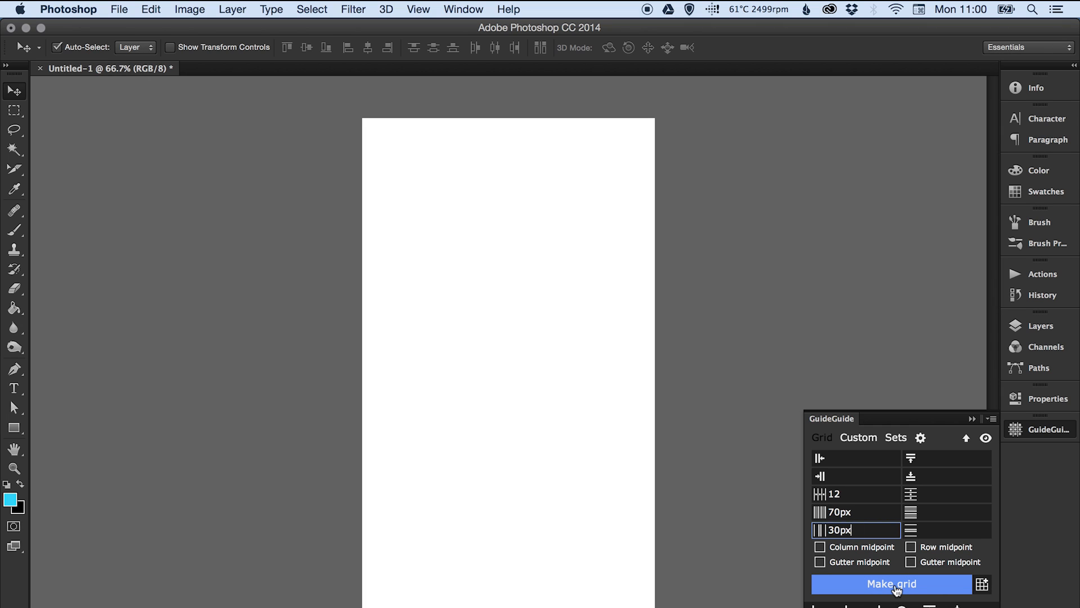
left_click(891, 584)
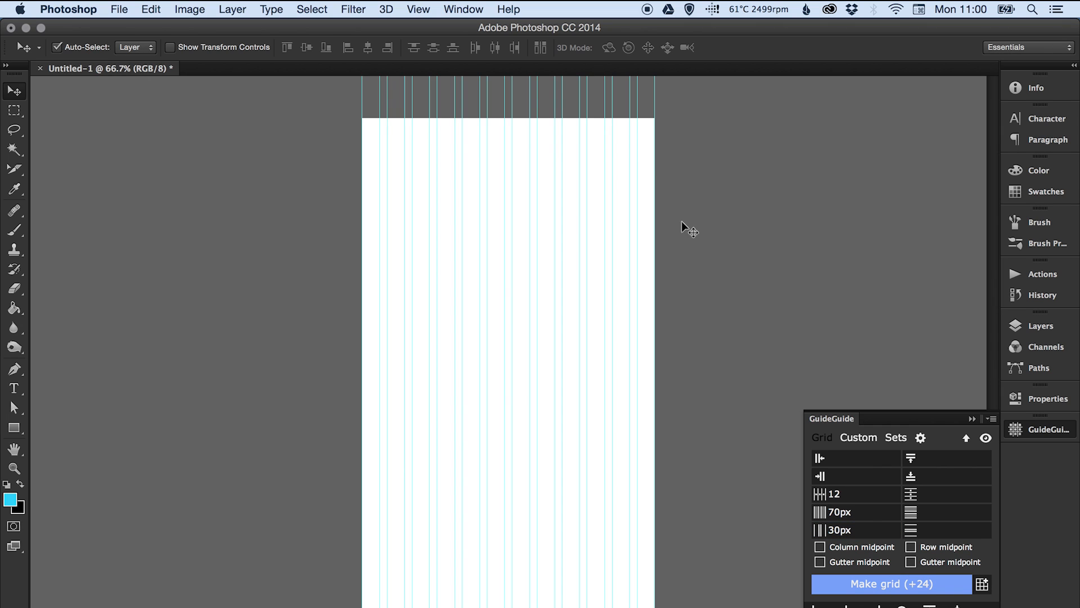
mouse_move(1044, 428)
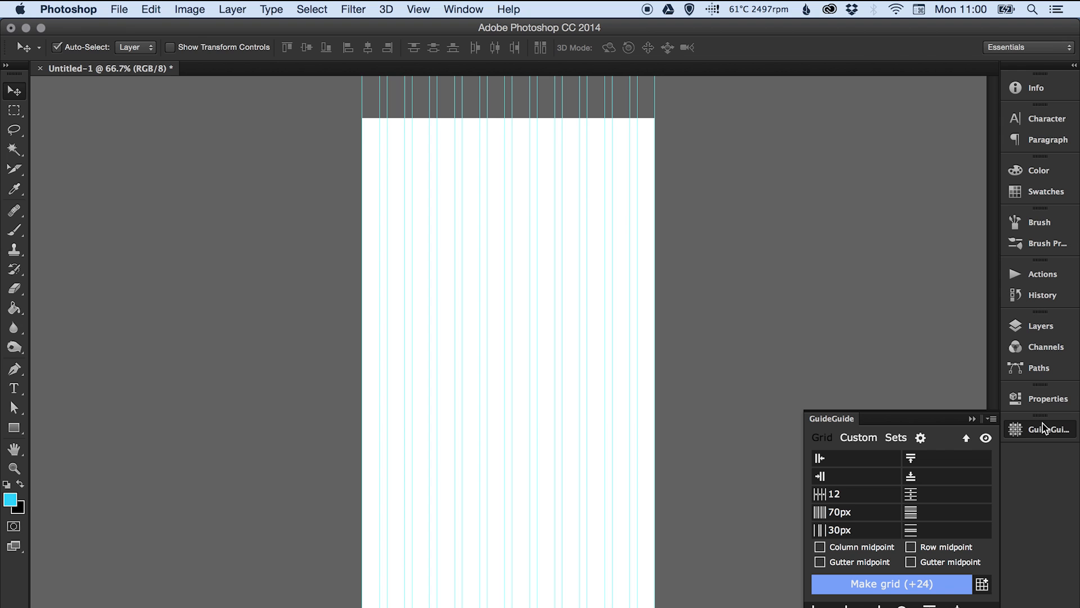
mouse_move(1045, 429)
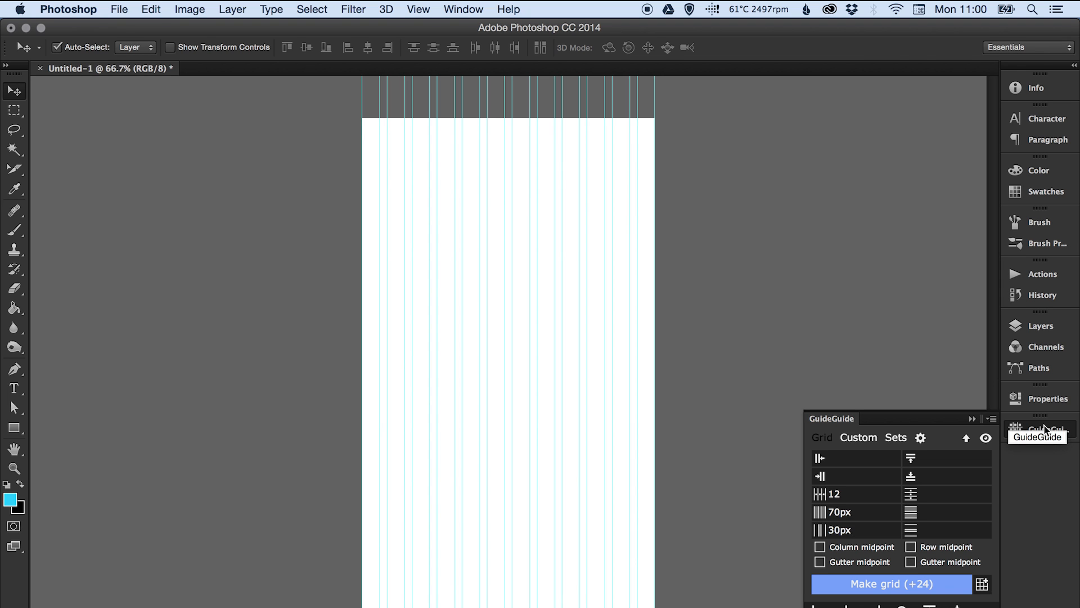
- Collapse the GuideGuide panel, zoom in on the top of the guides, return to the Move tool
left_click(13, 468)
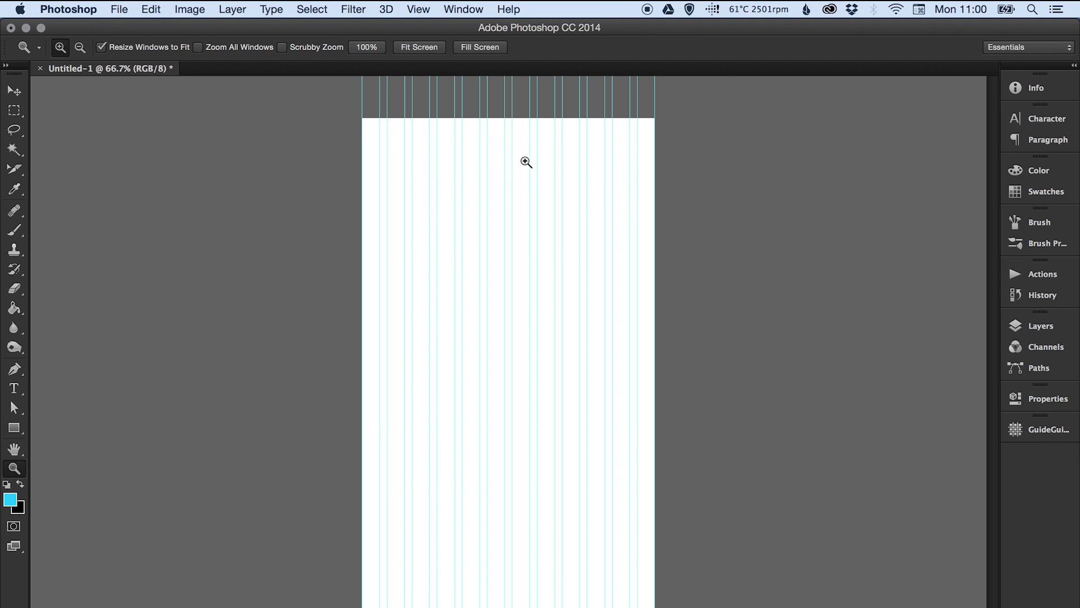
left_click(526, 162)
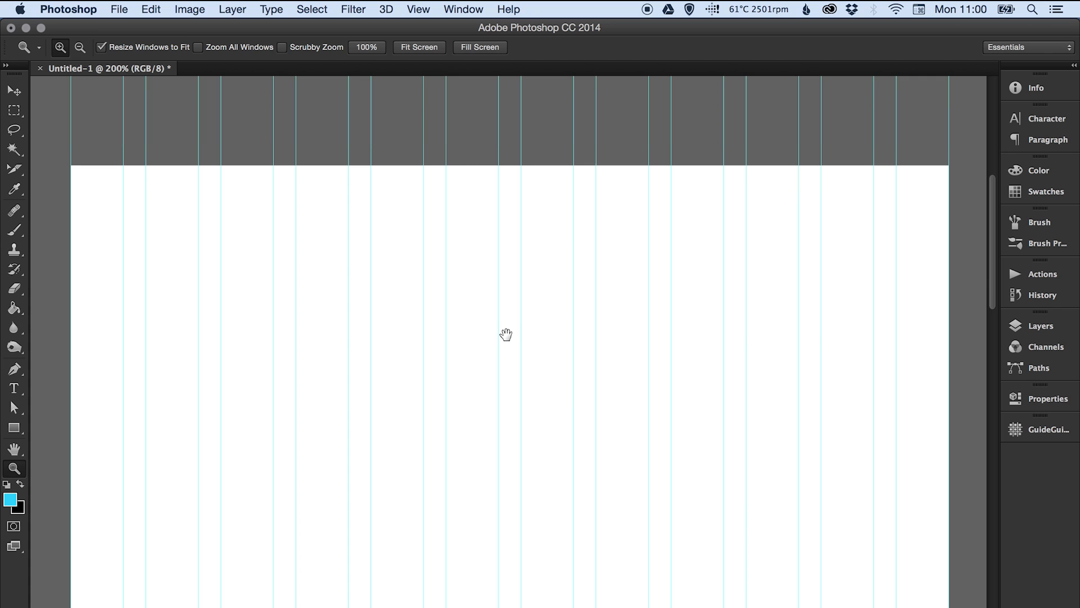
left_click(10, 90)
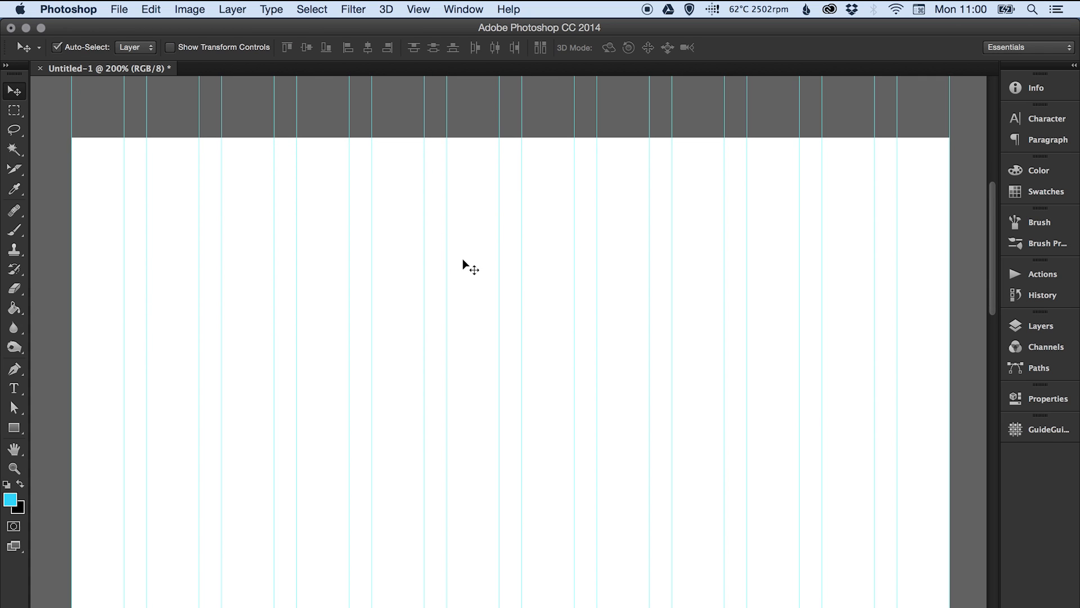
mouse_move(263, 272)
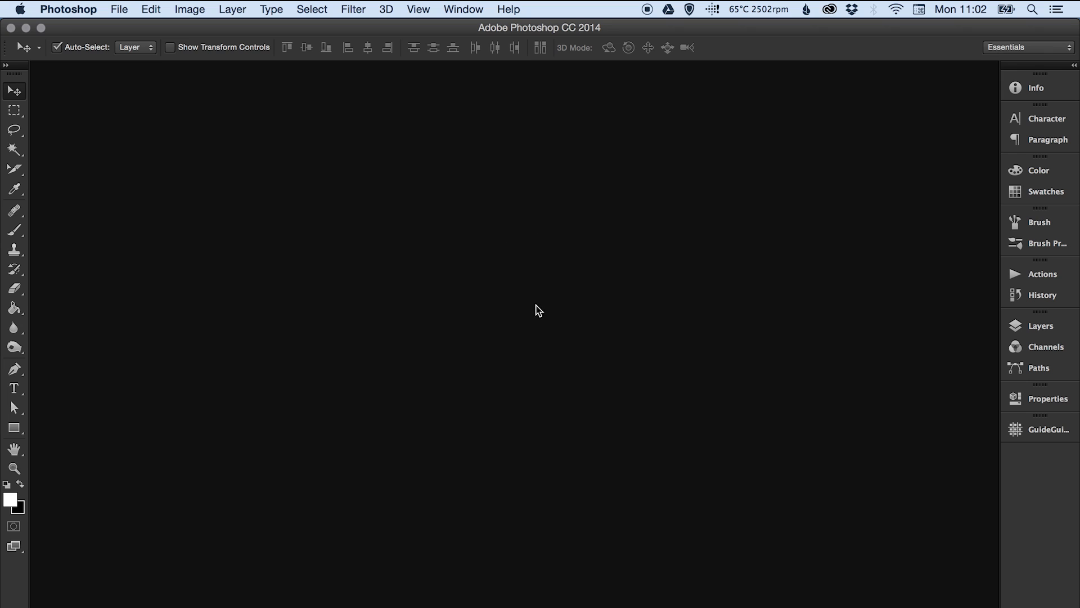
mouse_move(530, 352)
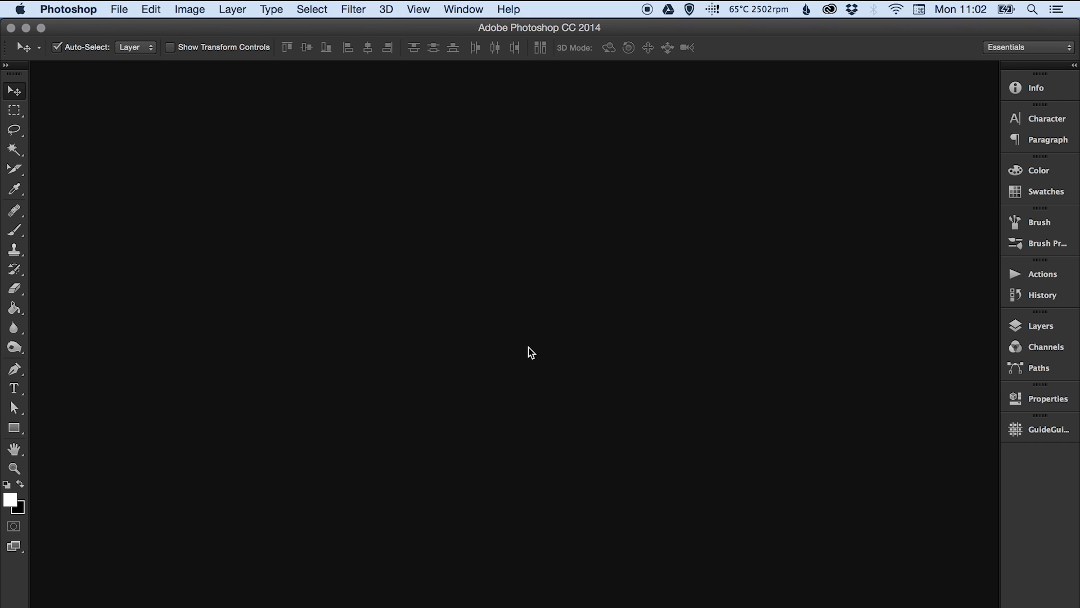
mouse_move(539, 355)
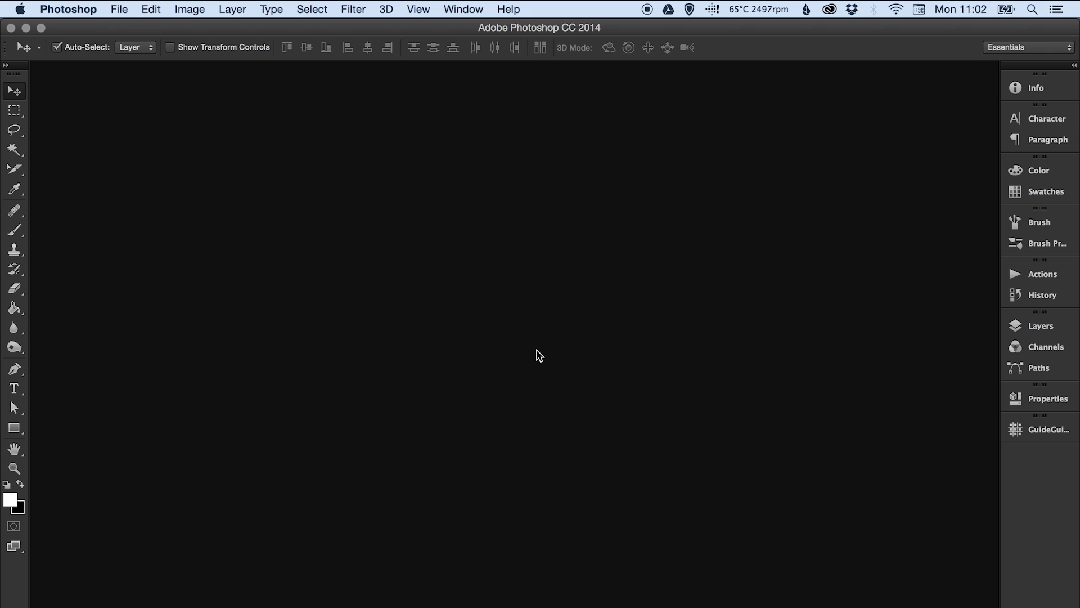
- Create a second blank 1170 × 2000 px document via File > New
left_click(58, 48)
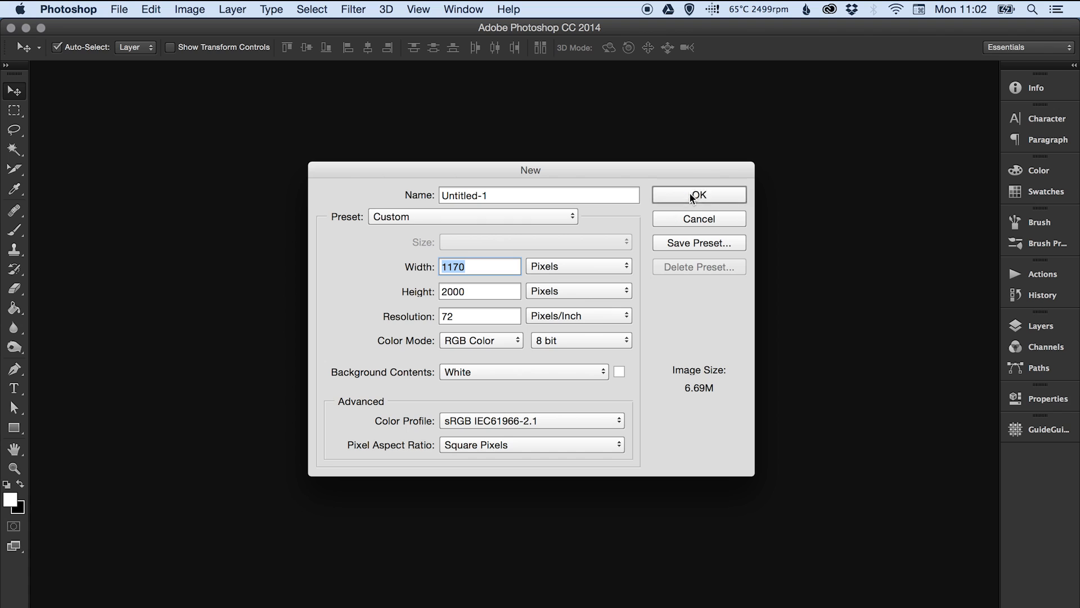
left_click(698, 195)
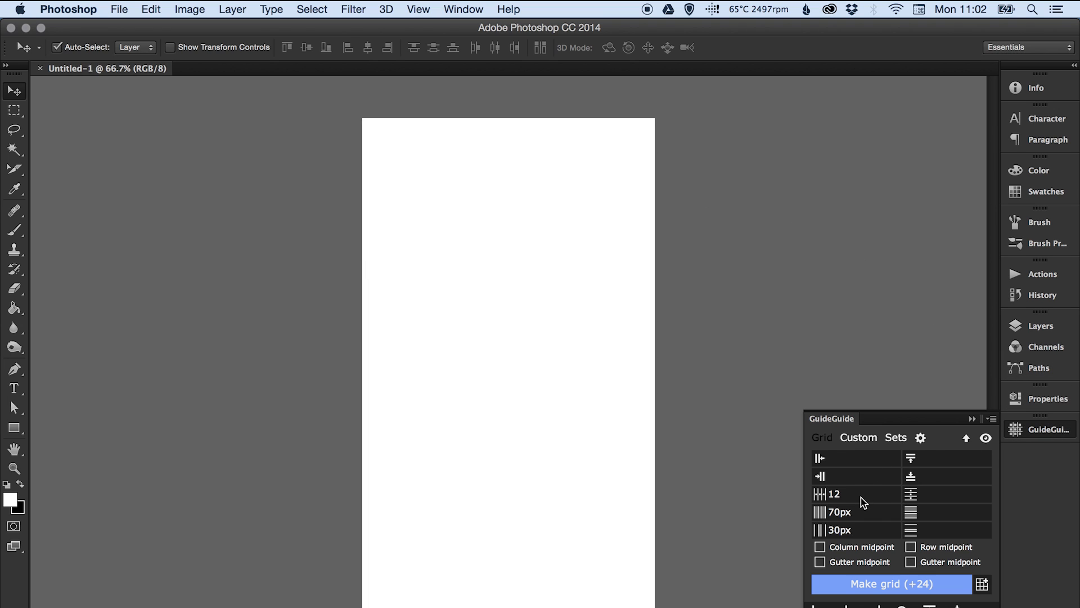
- Confirm the 12 / 70px / 30px grid values and make the guides on the new document
left_click(857, 494)
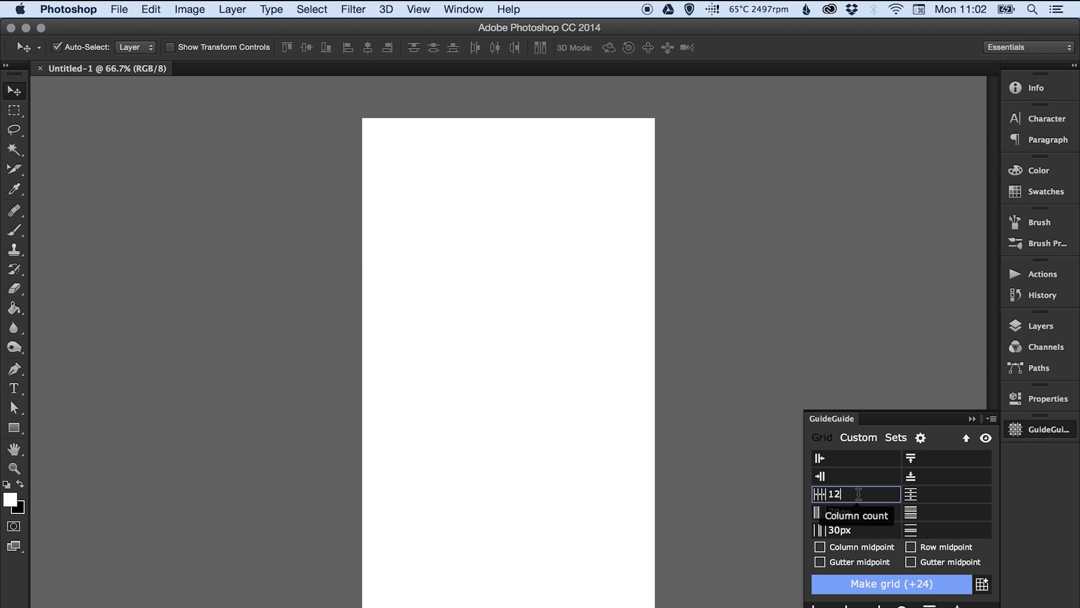
left_click(856, 512)
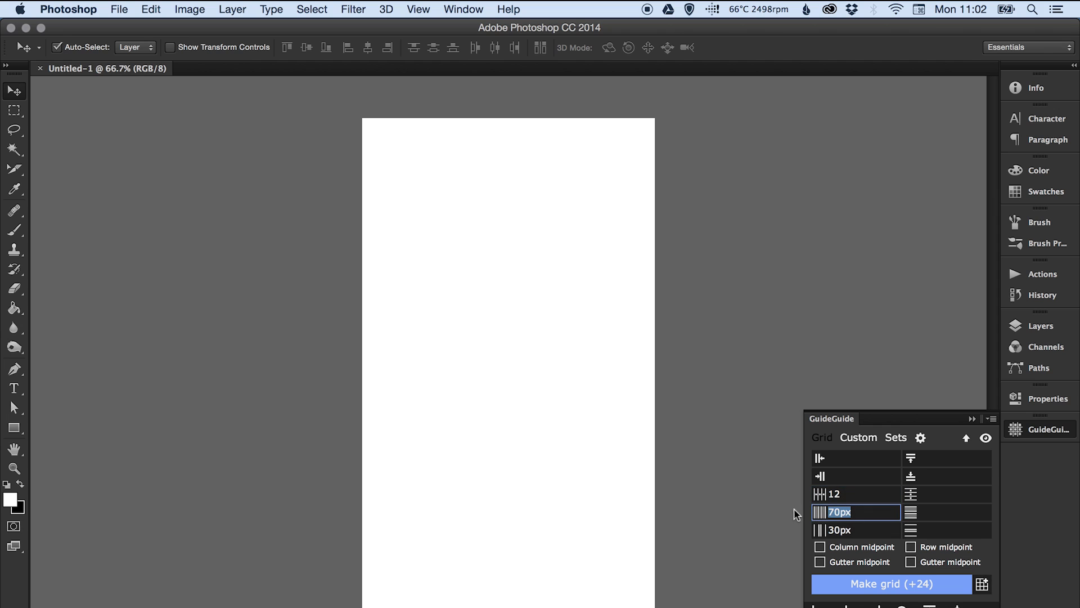
left_click(837, 530)
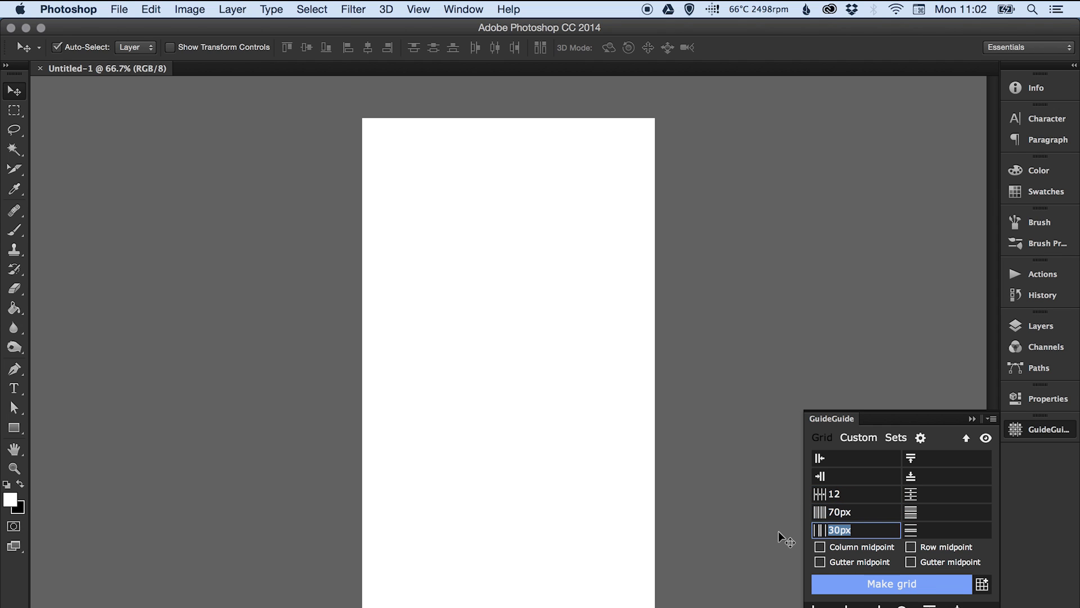
left_click(891, 584)
type("1")
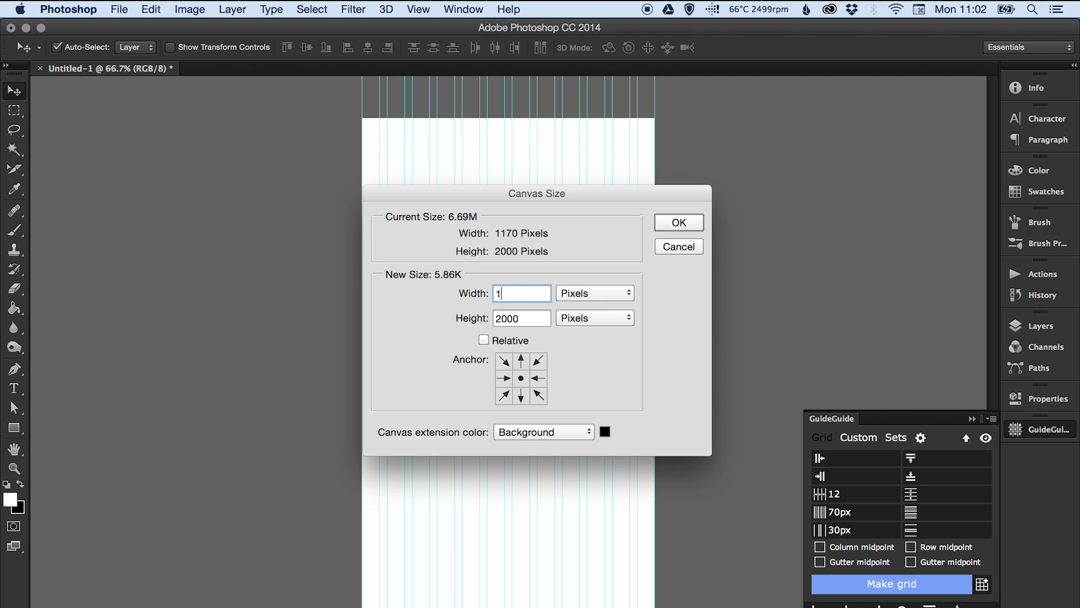
- Apply the wider canvas with black side extensions and show the Layers panel
left_click(677, 223)
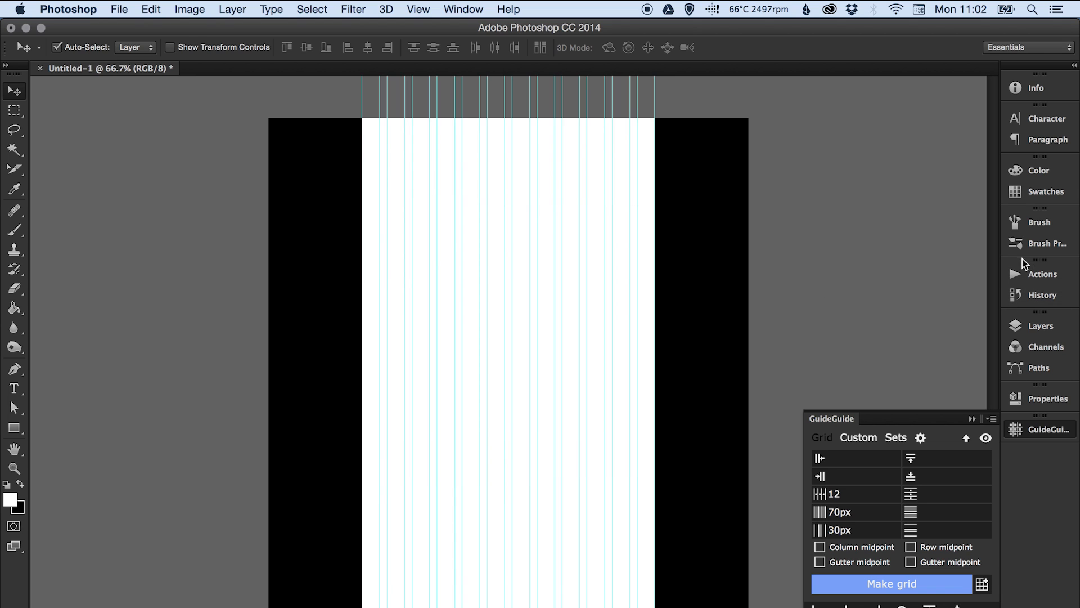
left_click(1042, 325)
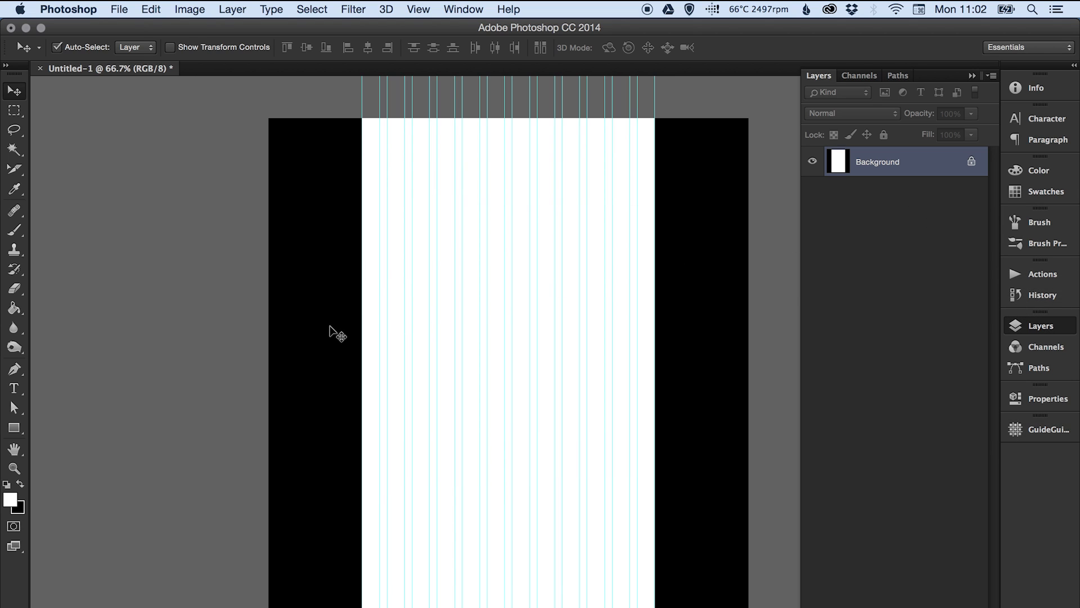